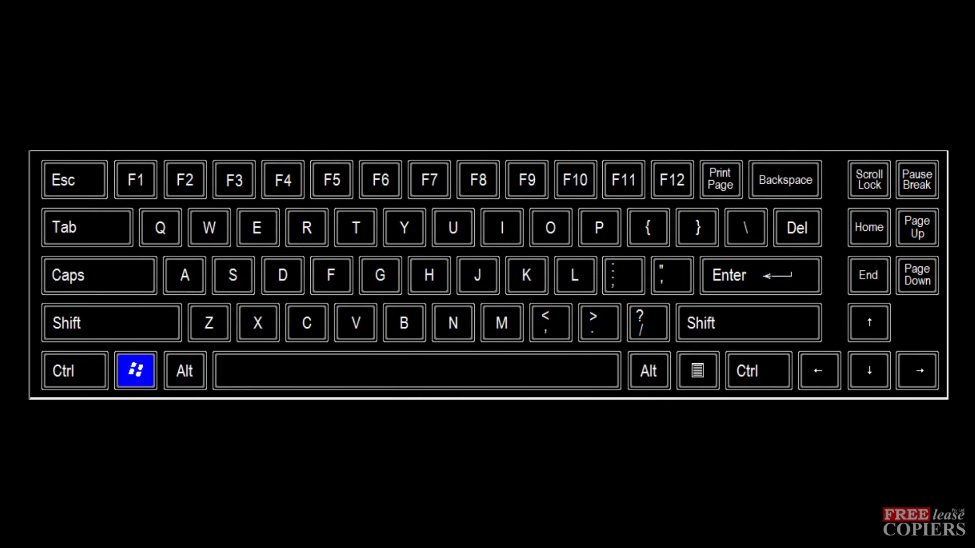
Step: Bring up Devices and Printers from the Start menu, listing devices and the five printers and faxes
{"action": "key", "text": "s"}
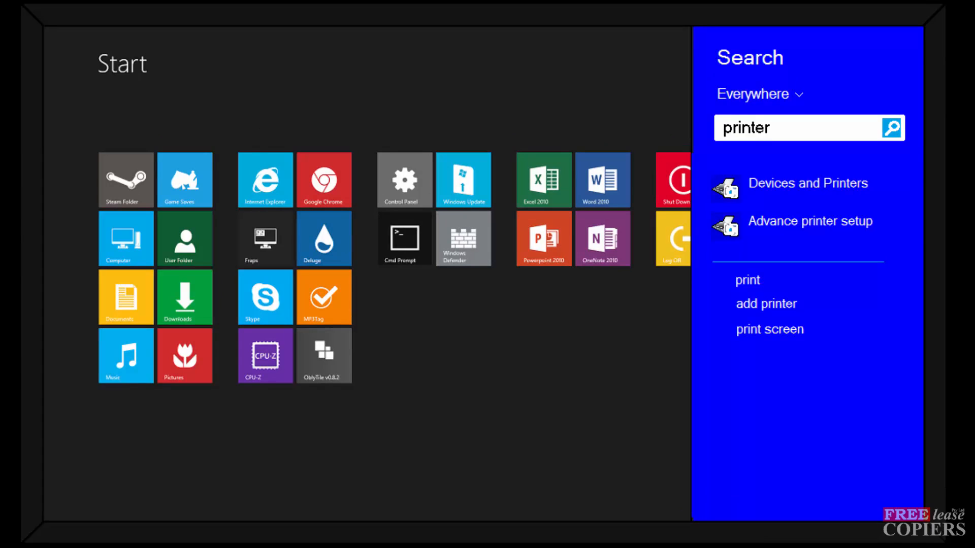
{"action": "left_click", "coordinate": [808, 183]}
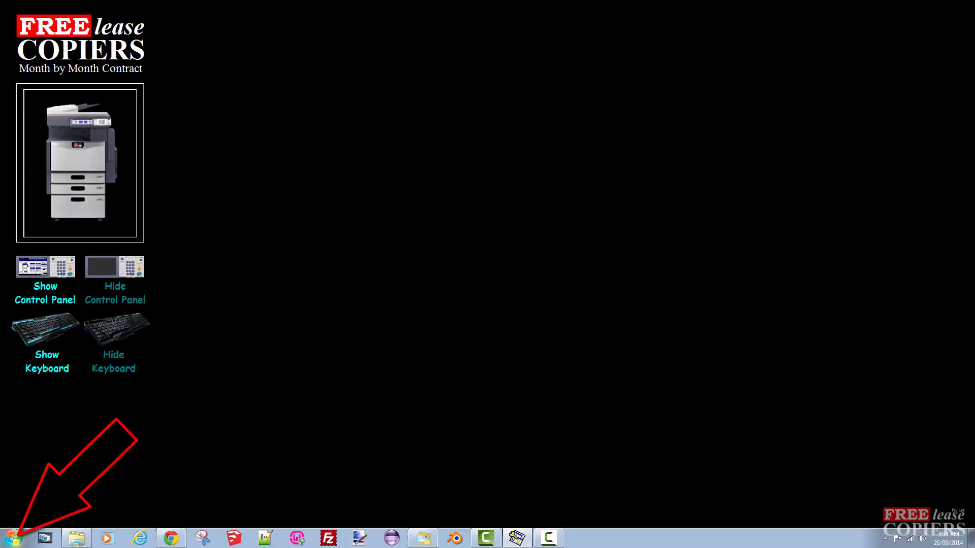
{"action": "left_click", "coordinate": [11, 533]}
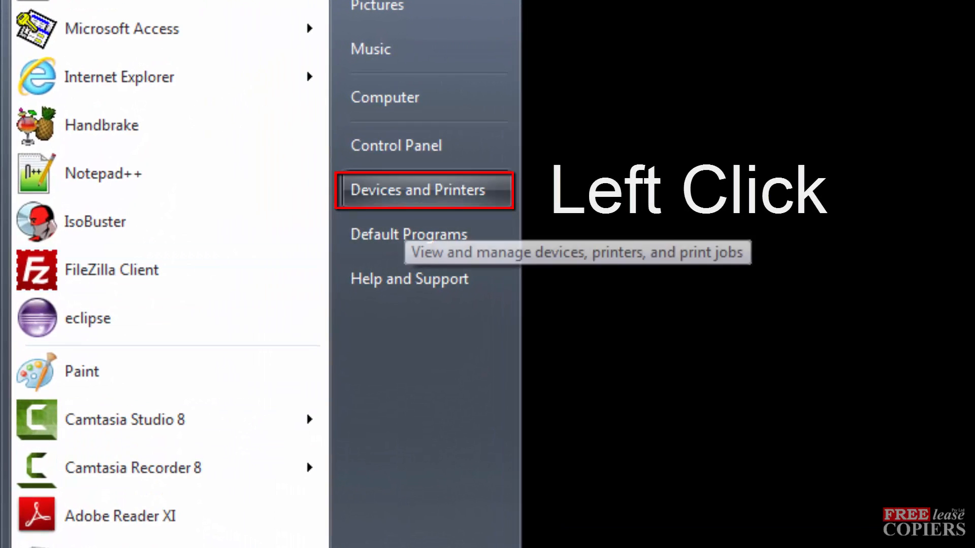
{"action": "left_click", "coordinate": [425, 190]}
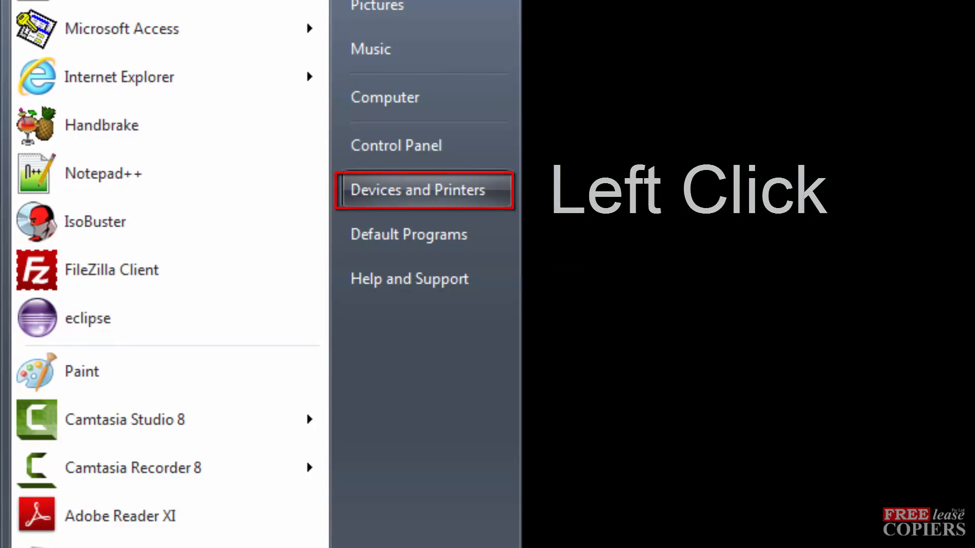
{"action": "left_click", "coordinate": [419, 190]}
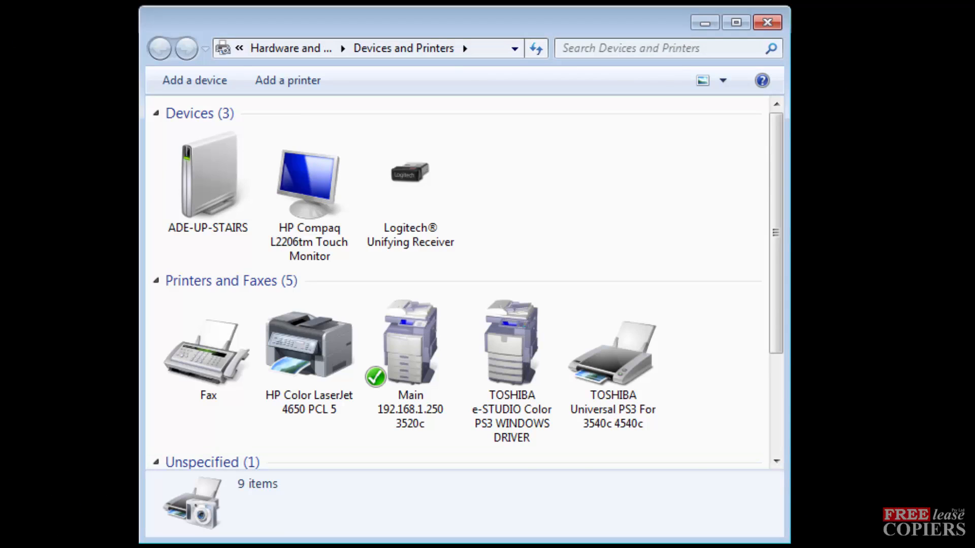
Step: Show the Properties dialog of the Main 192.168.1.250 3520c default printer
{"action": "left_click", "coordinate": [410, 341]}
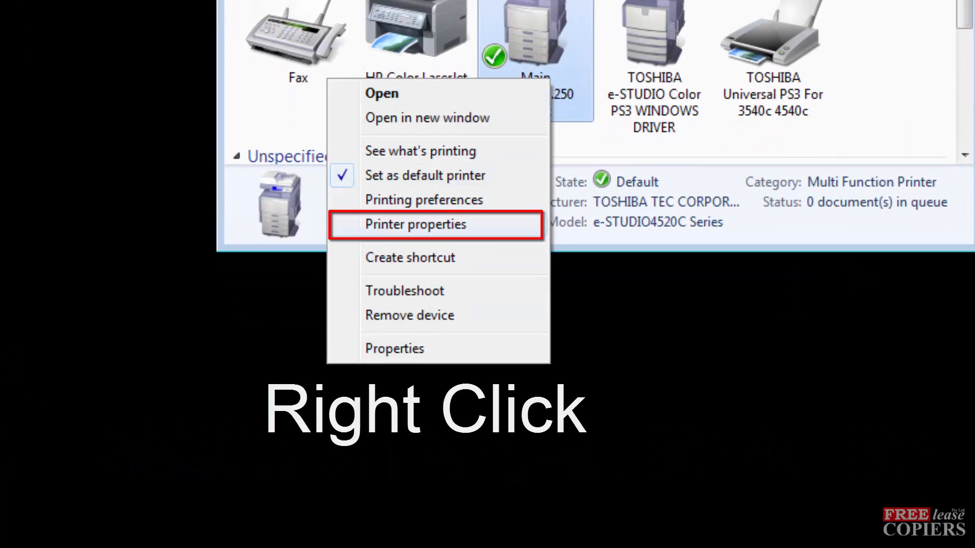
{"action": "left_click", "coordinate": [416, 224]}
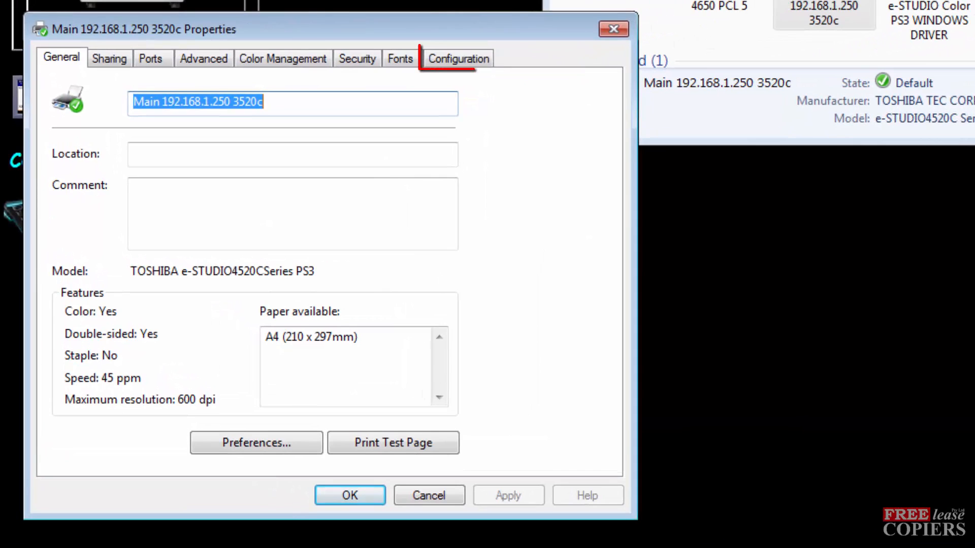
Step: On the Configuration tab, toggle Enable SNMP Communication off and back on so it stays enabled
{"action": "left_click", "coordinate": [458, 59]}
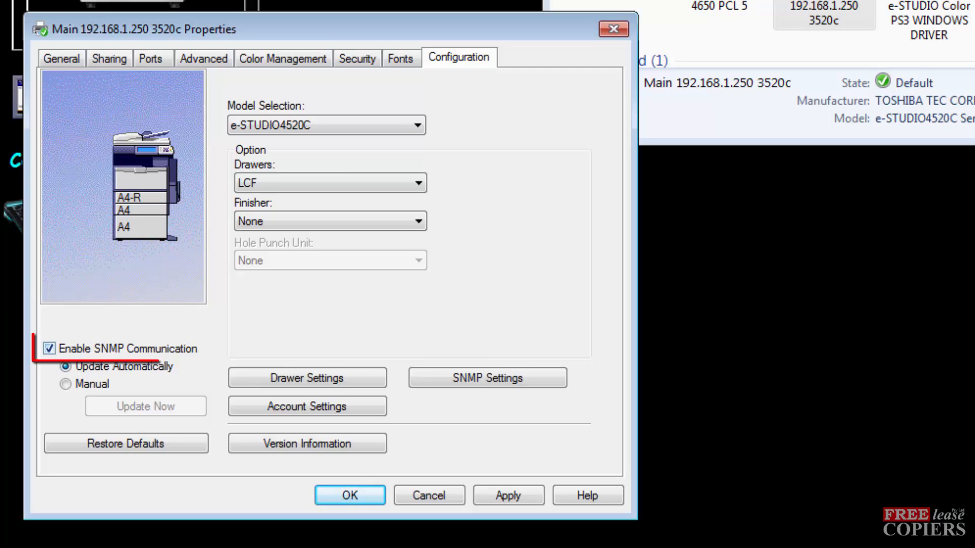
{"action": "left_click", "coordinate": [49, 349]}
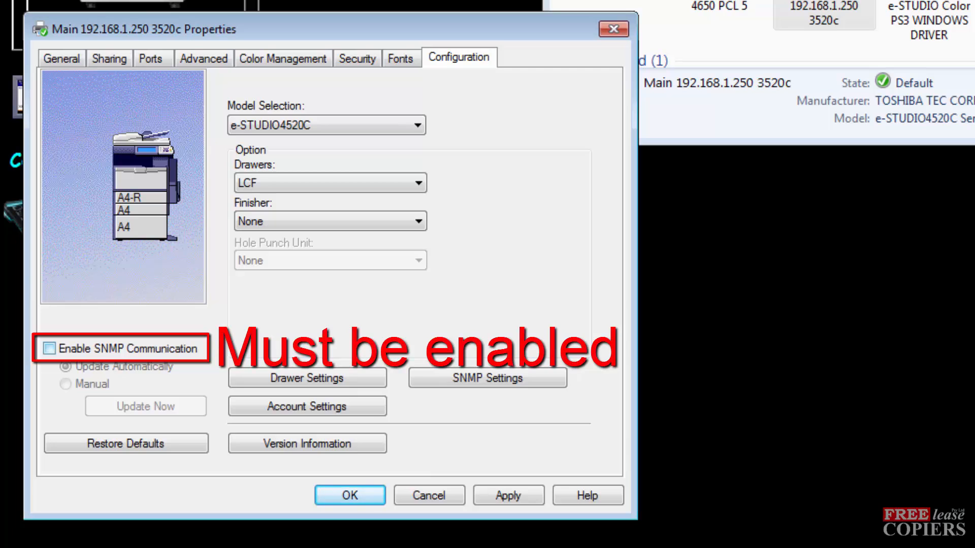
{"action": "left_click", "coordinate": [49, 349]}
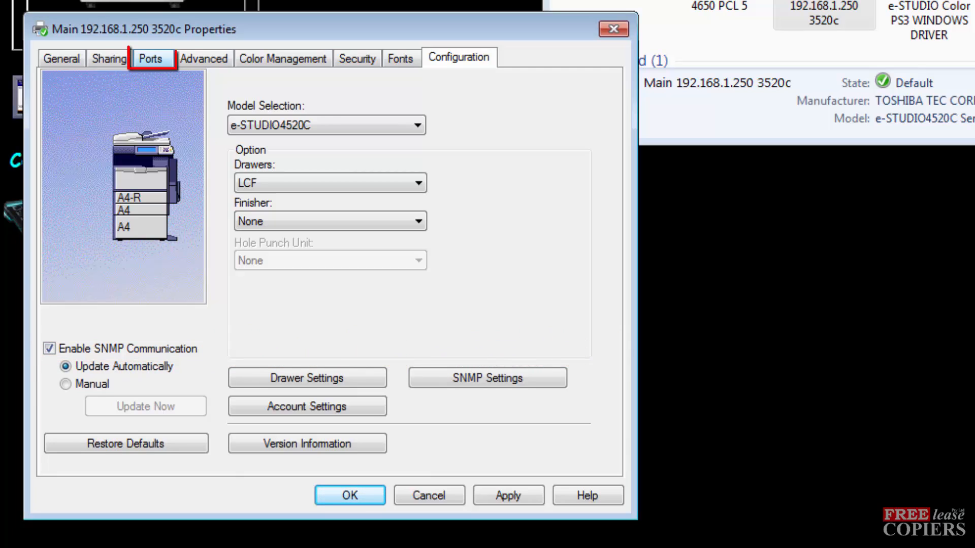
Step: In Ports, configure the 192.168.1.250 TCP/IP port and confirm SNMP Status Enabled with OK
{"action": "left_click", "coordinate": [150, 58]}
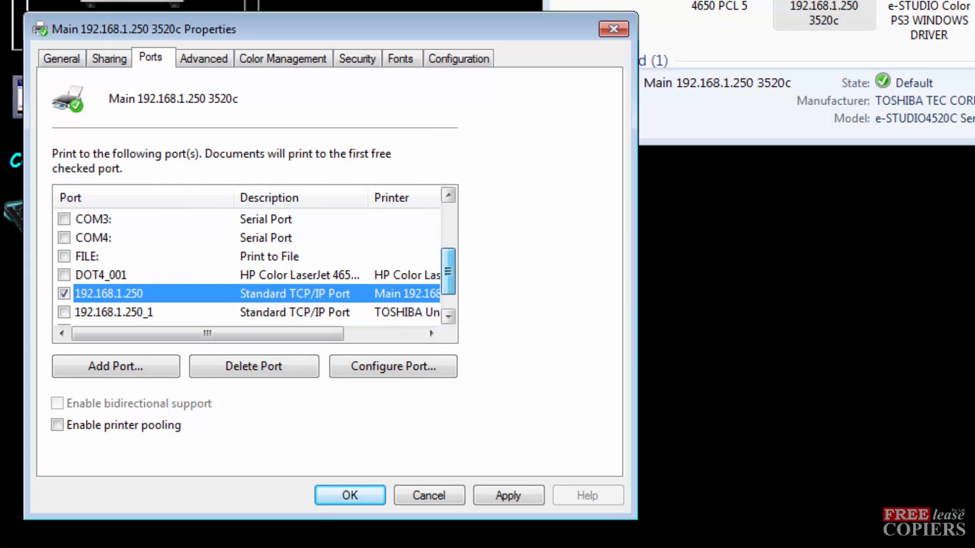
{"action": "scroll", "scroll_direction": "down", "scroll_amount": 3}
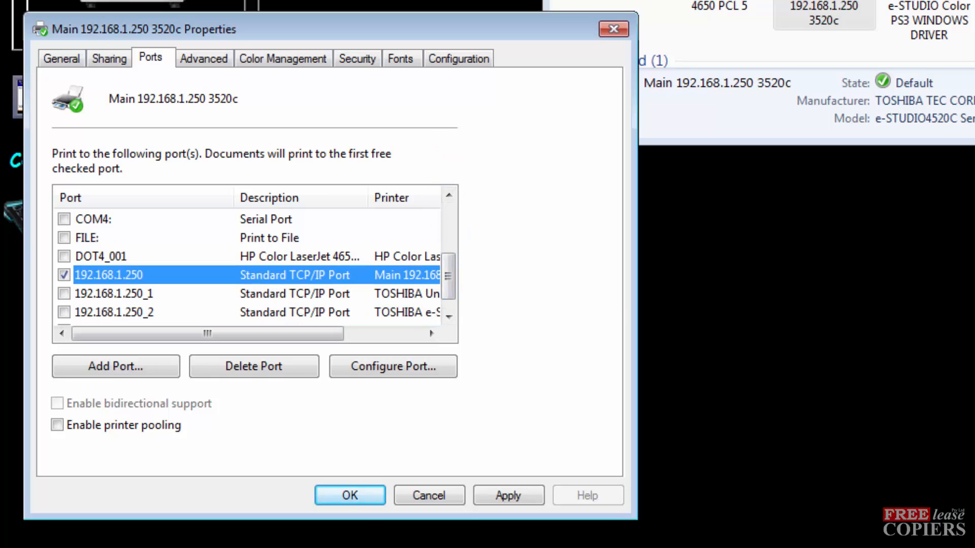
{"action": "left_click", "coordinate": [394, 367]}
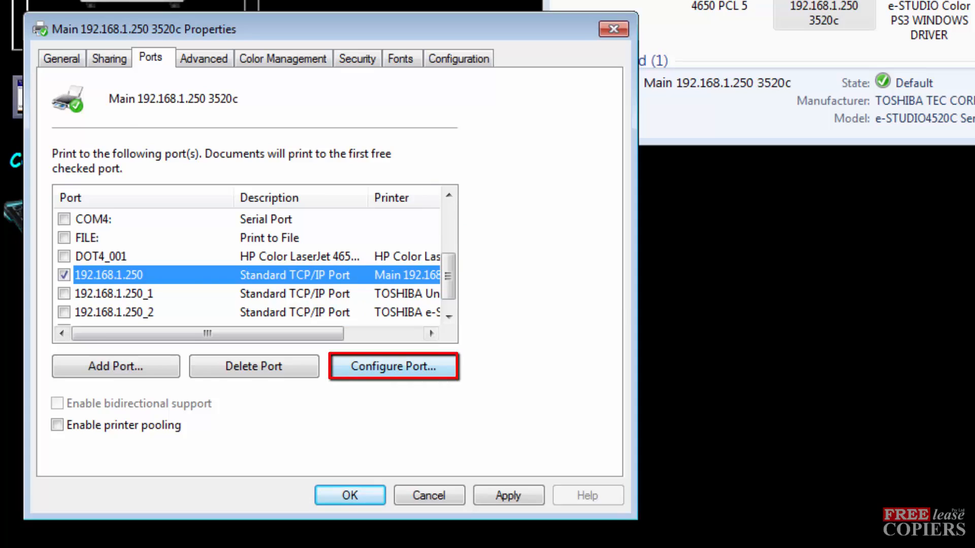
{"action": "left_click", "coordinate": [394, 366]}
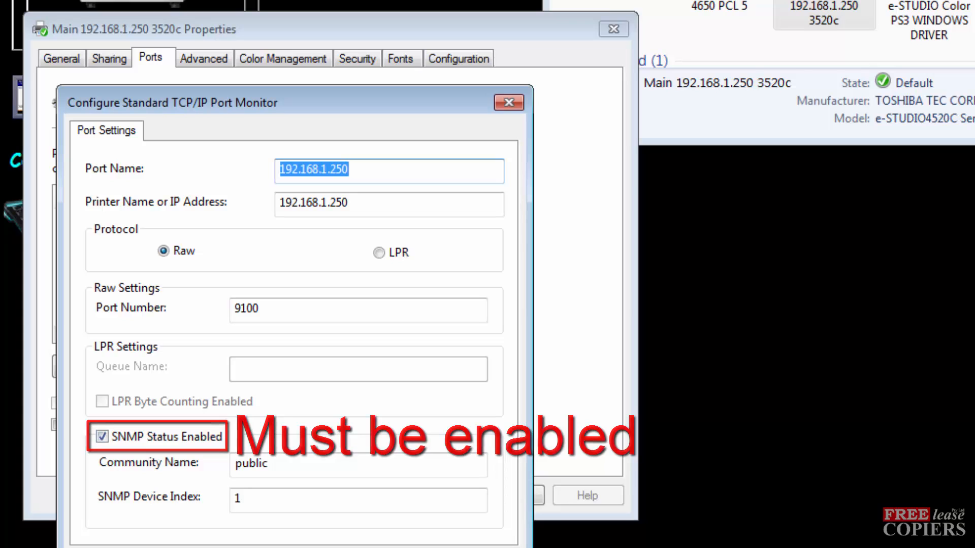
{"action": "left_click", "coordinate": [509, 102]}
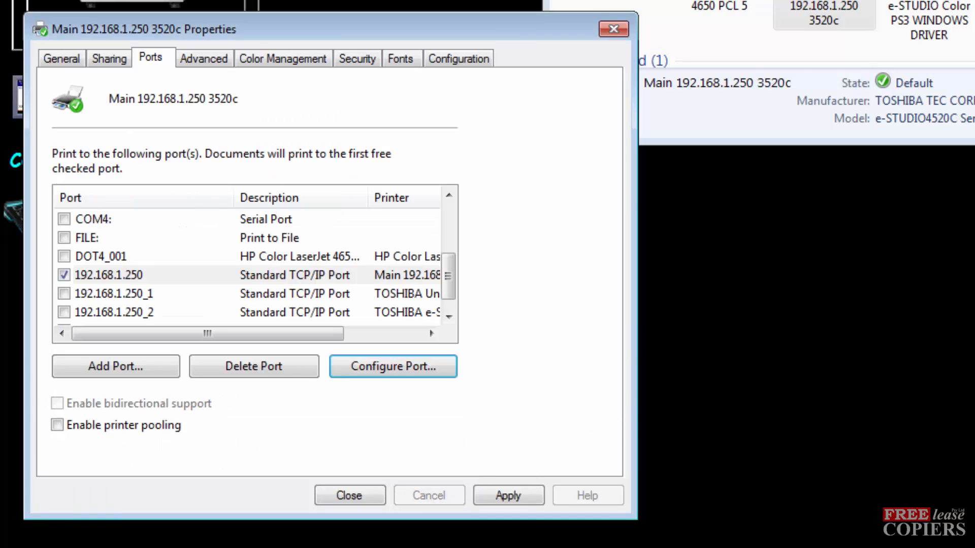
Step: On Configuration, set SNMP updates to Manual, run Update Now, then return to Update Automatically
{"action": "left_click", "coordinate": [458, 59]}
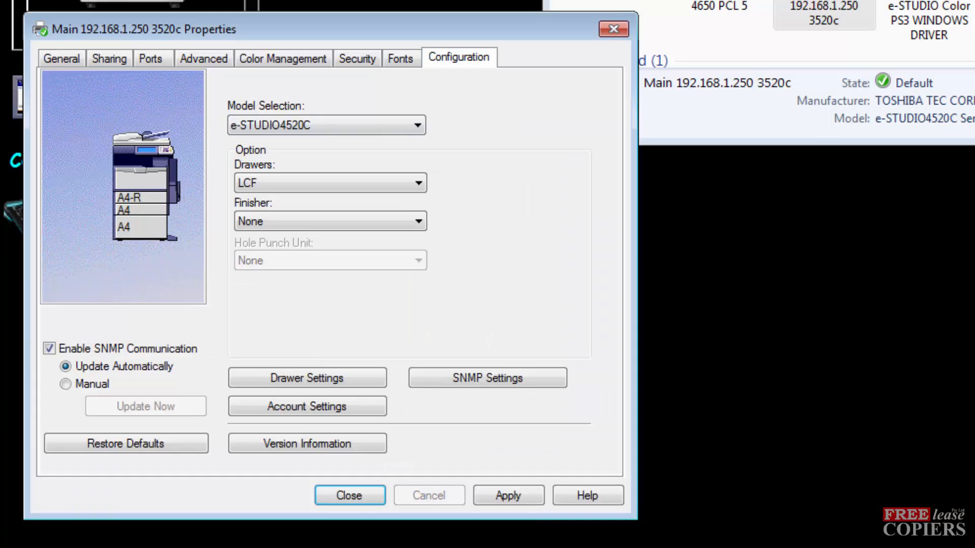
{"action": "left_click", "coordinate": [65, 385]}
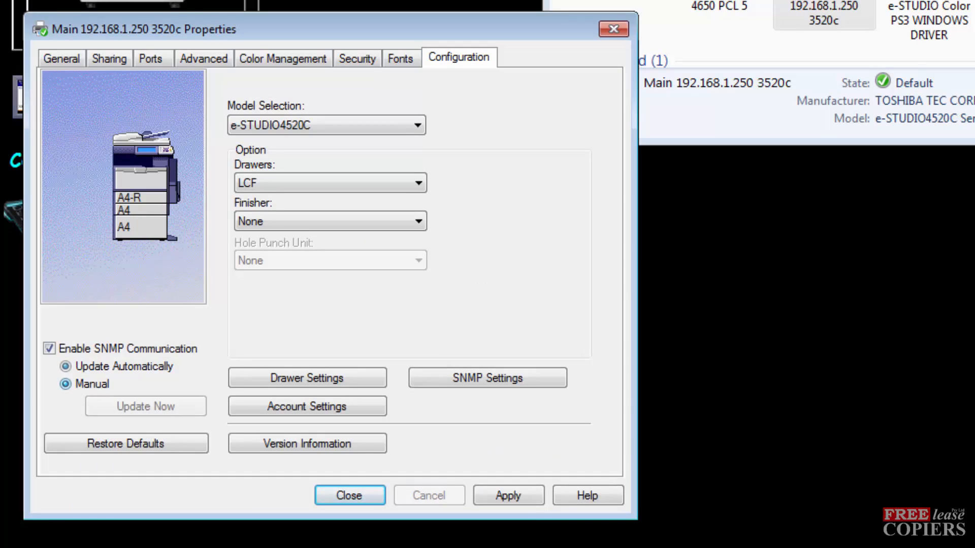
{"action": "left_click", "coordinate": [65, 386]}
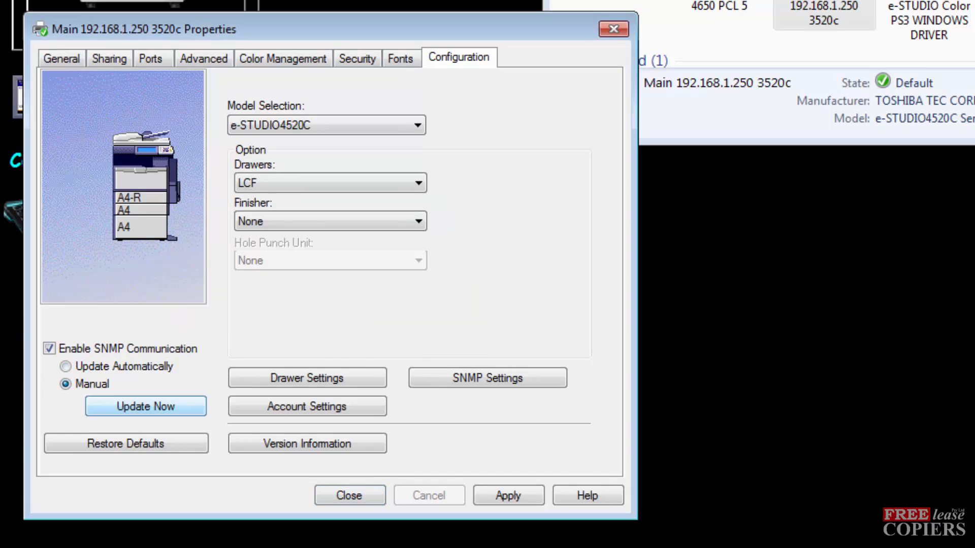
{"action": "left_click", "coordinate": [64, 367]}
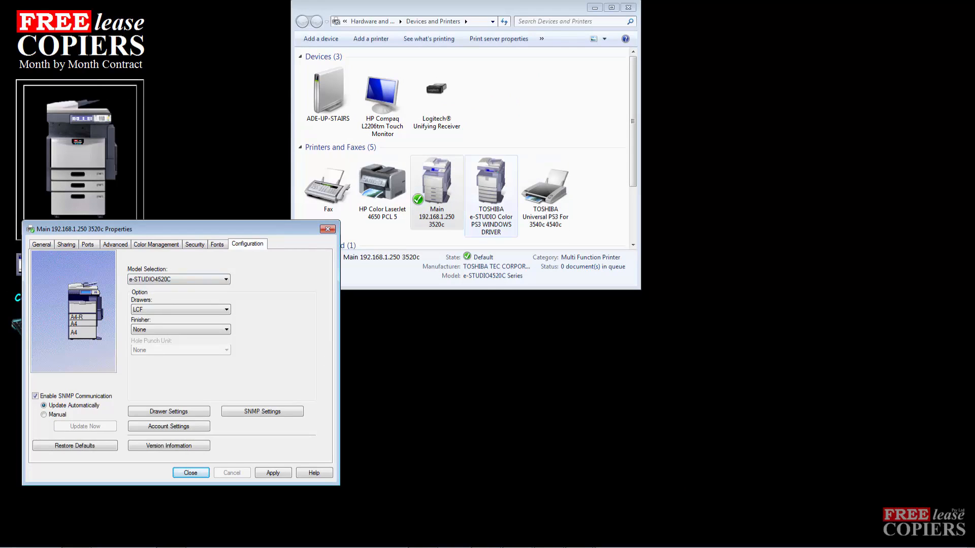
Step: Review the e-STUDIO Color PS3 driver's Device Settings, including its form-to-tray assignments
{"action": "right_click", "coordinate": [491, 181]}
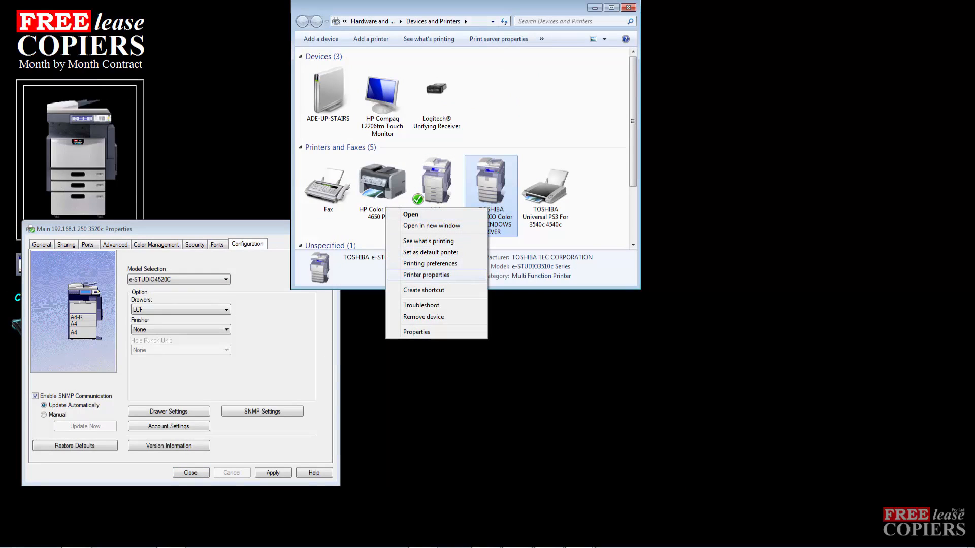
{"action": "left_click", "coordinate": [427, 274]}
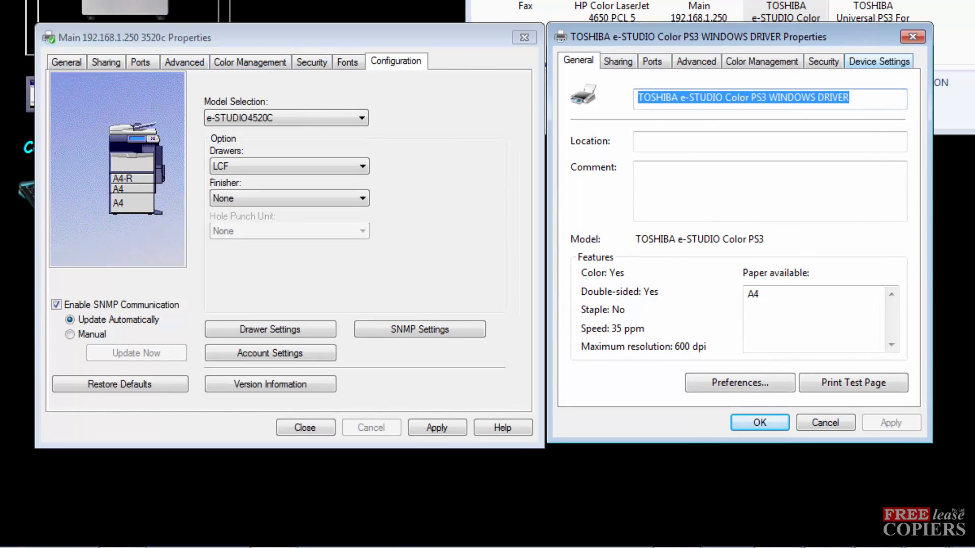
{"action": "left_click", "coordinate": [878, 60]}
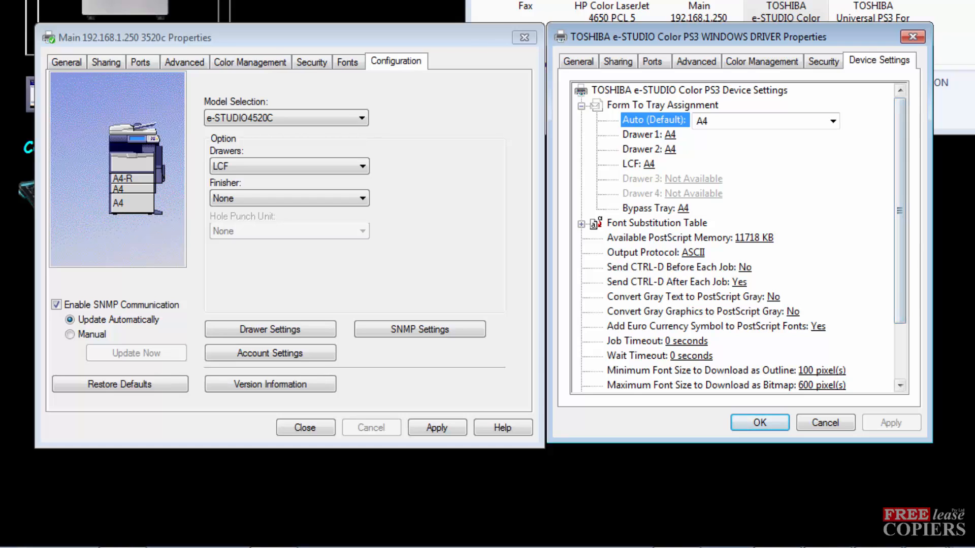
{"action": "scroll", "scroll_direction": "down", "scroll_amount": 3}
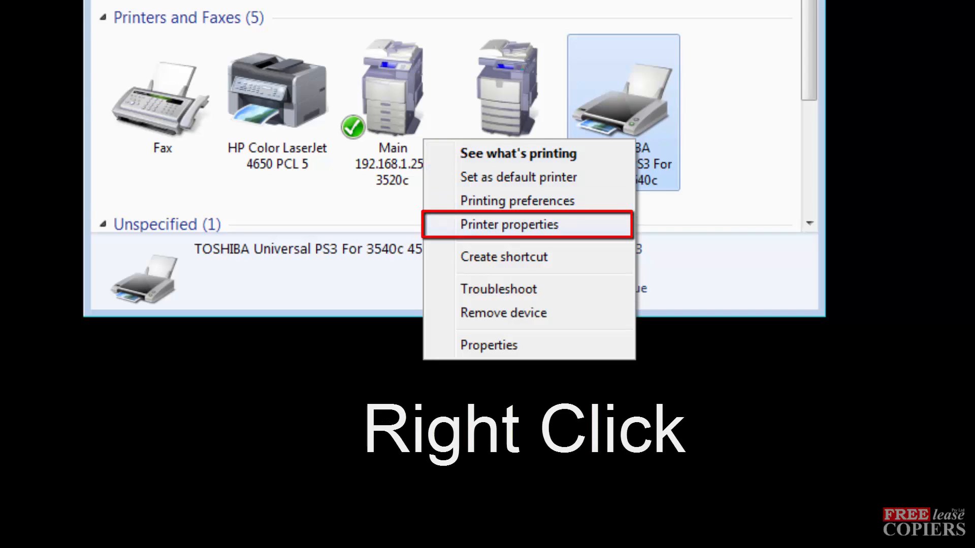
Step: Show the Universal PS3 and e-STUDIO Color PS3 properties together, with Universal's Device Settings visible
{"action": "left_click", "coordinate": [508, 224]}
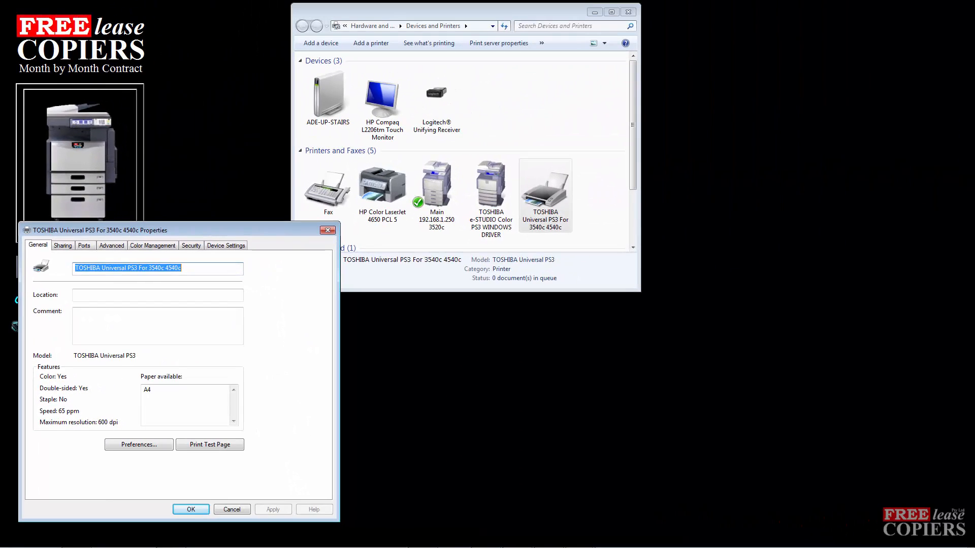
{"action": "right_click", "coordinate": [492, 181]}
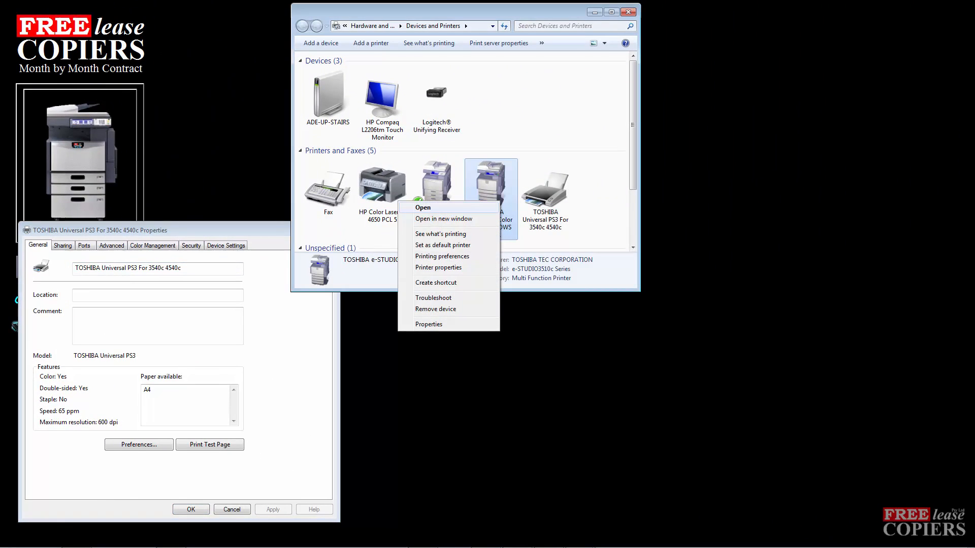
{"action": "left_click", "coordinate": [428, 324]}
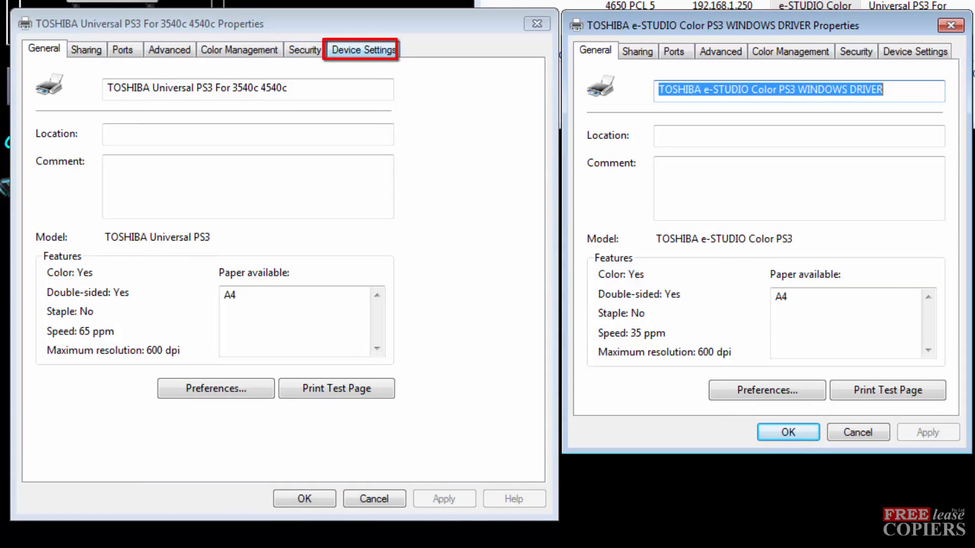
{"action": "left_click", "coordinate": [362, 50]}
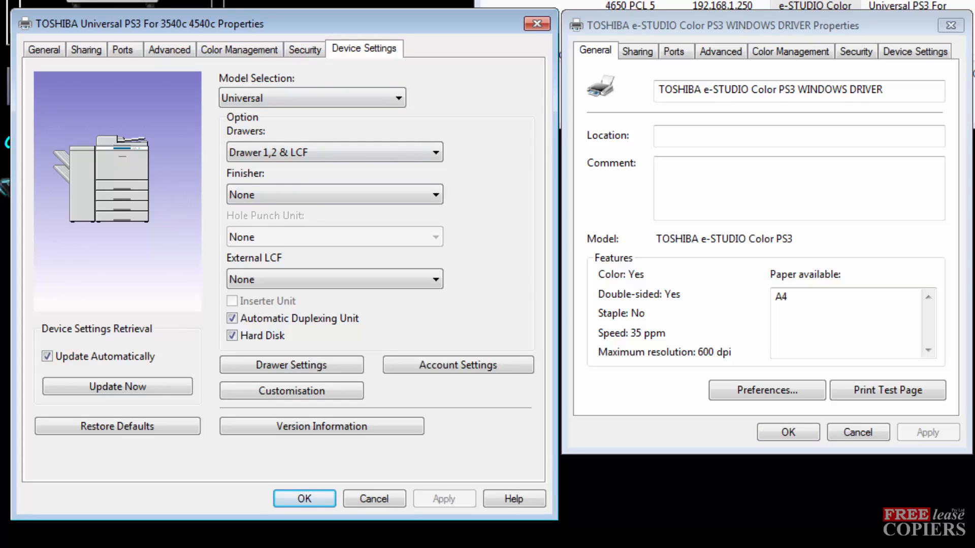
Step: Close the Universal PS3 and then the e-STUDIO Color PS3 properties dialogs
{"action": "left_click", "coordinate": [102, 181]}
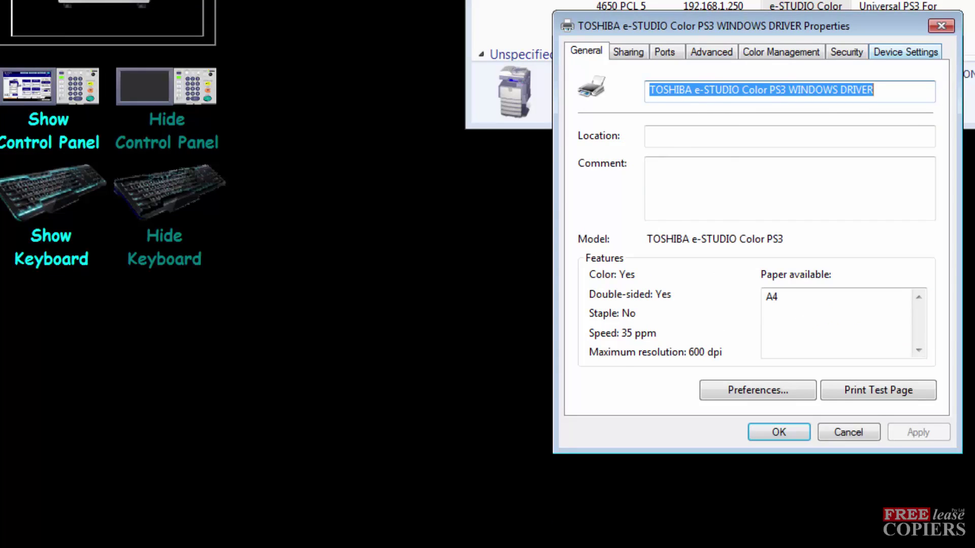
{"action": "left_click", "coordinate": [908, 52]}
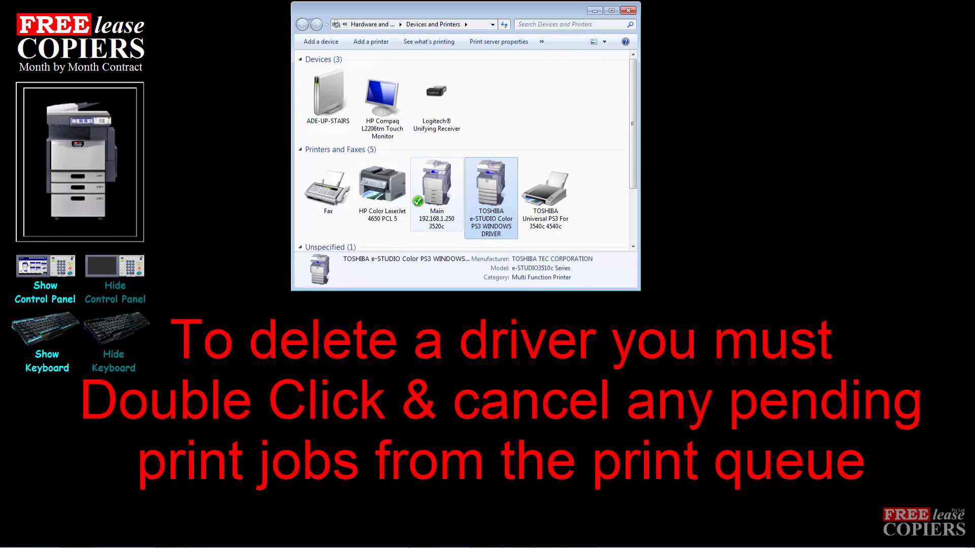
{"action": "mouse_move", "coordinate": [492, 182]}
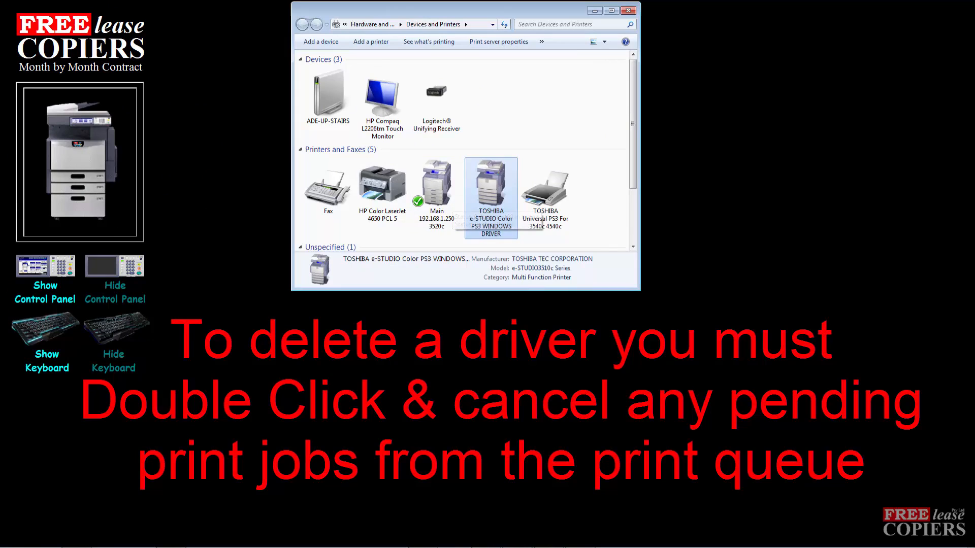
Step: Empty the e-STUDIO Color PS3 print queue with Cancel All Documents and close the queue window
{"action": "double_click", "coordinate": [491, 183]}
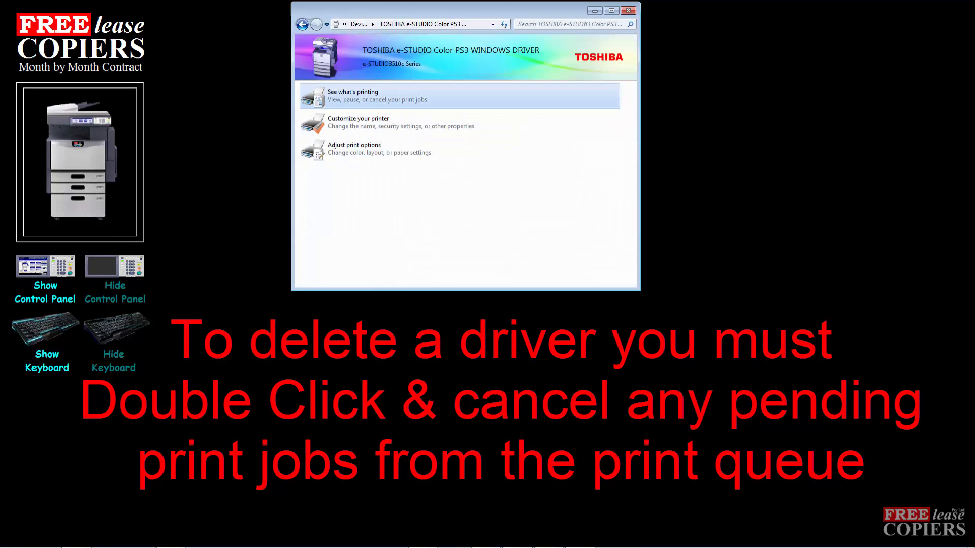
{"action": "double_click", "coordinate": [367, 96]}
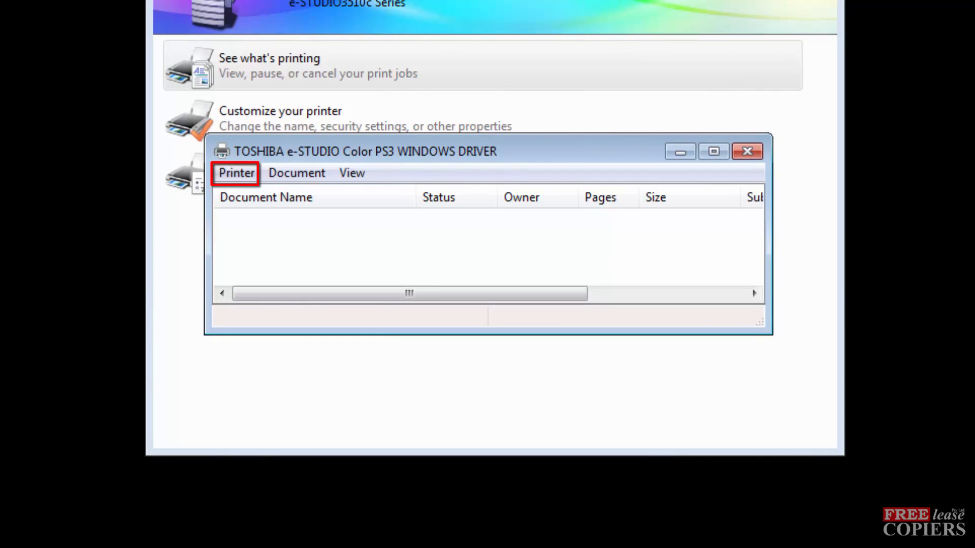
{"action": "left_click", "coordinate": [235, 173]}
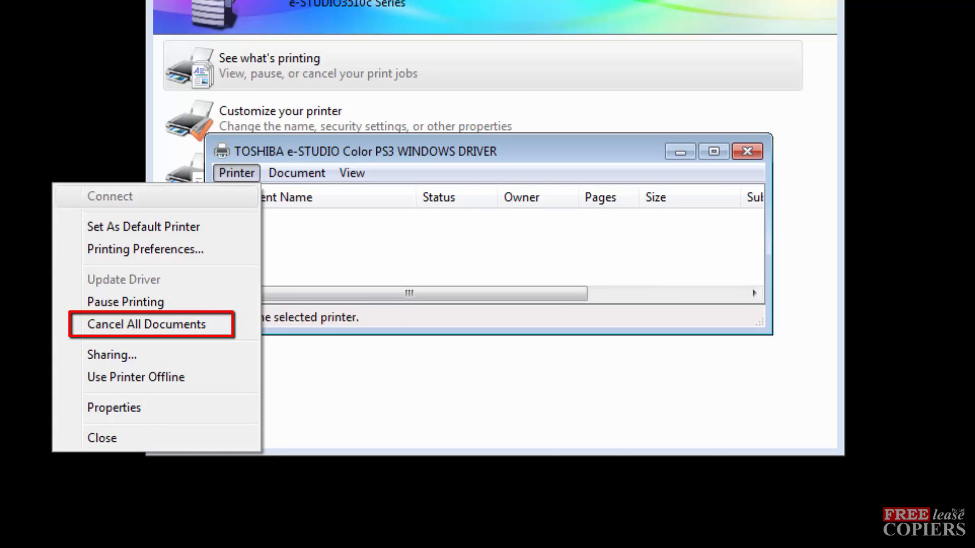
{"action": "left_click", "coordinate": [147, 324]}
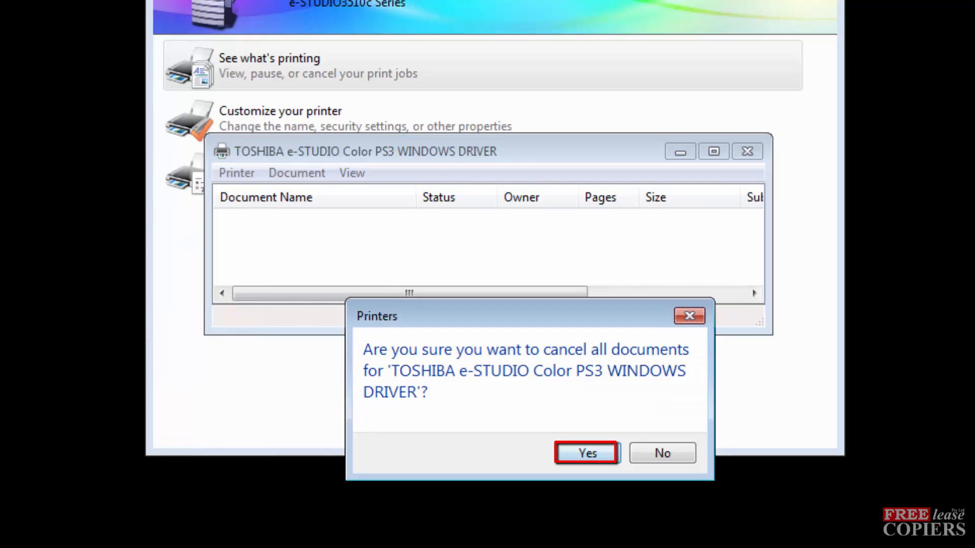
{"action": "left_click", "coordinate": [587, 453]}
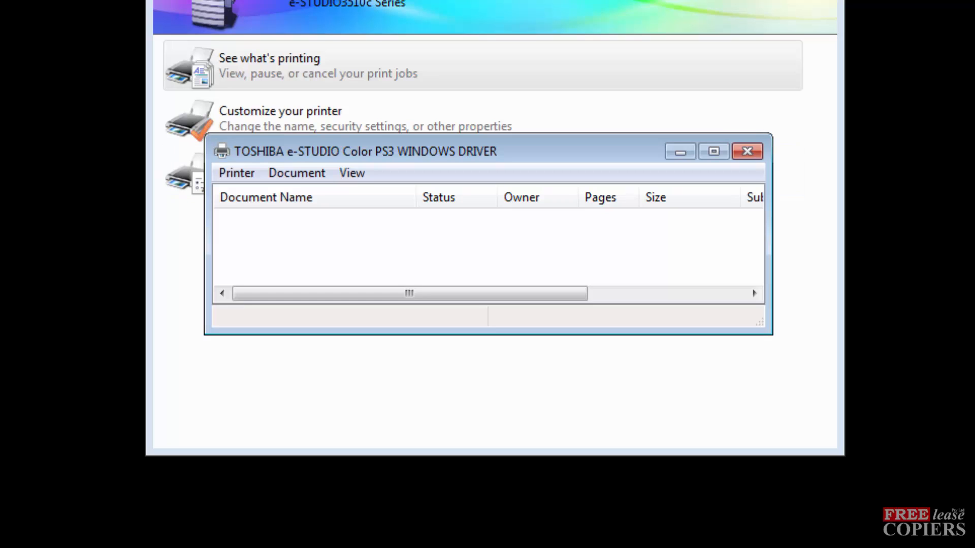
{"action": "left_click", "coordinate": [748, 150]}
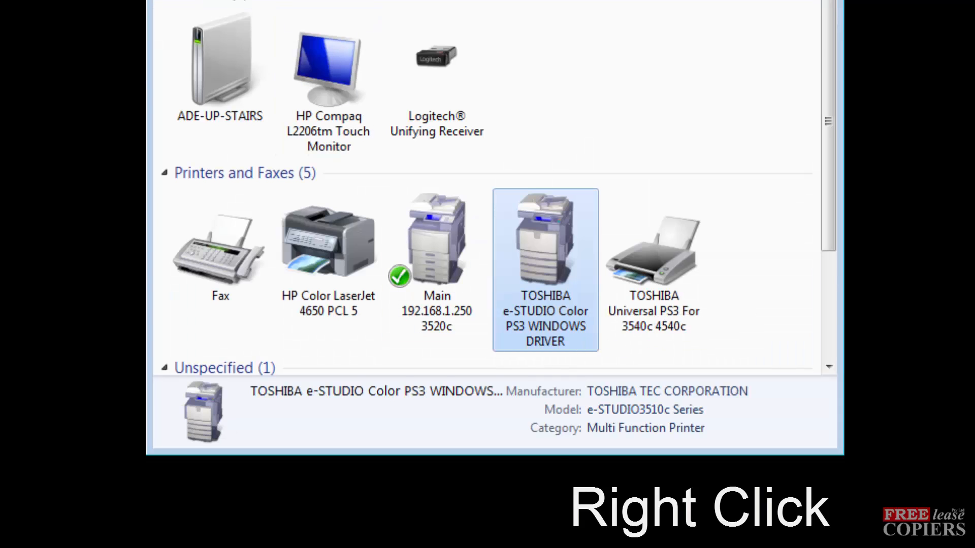
Step: Remove the e-STUDIO Color PS3 printer, confirm, and select the TOSHIBA Universal PS3 printer
{"action": "left_click", "coordinate": [433, 522]}
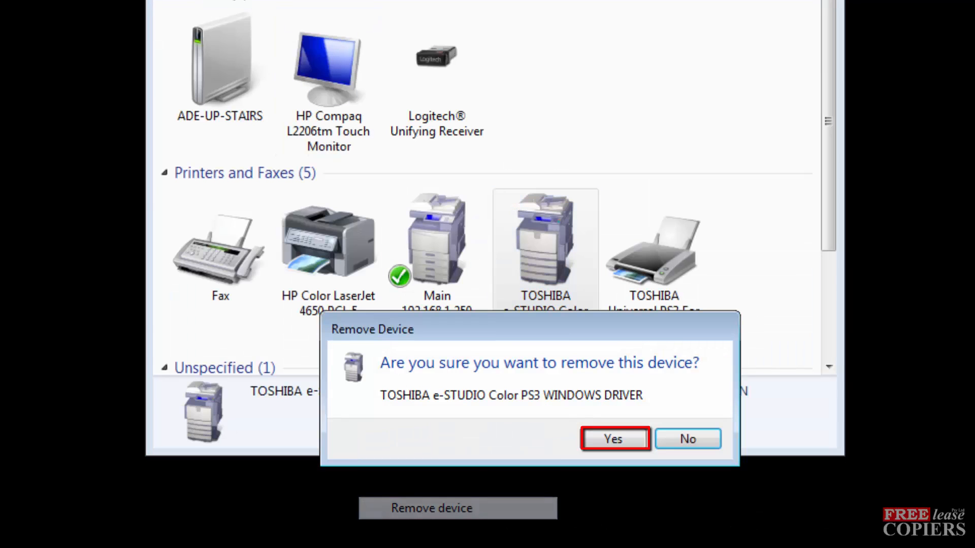
{"action": "left_click", "coordinate": [614, 438]}
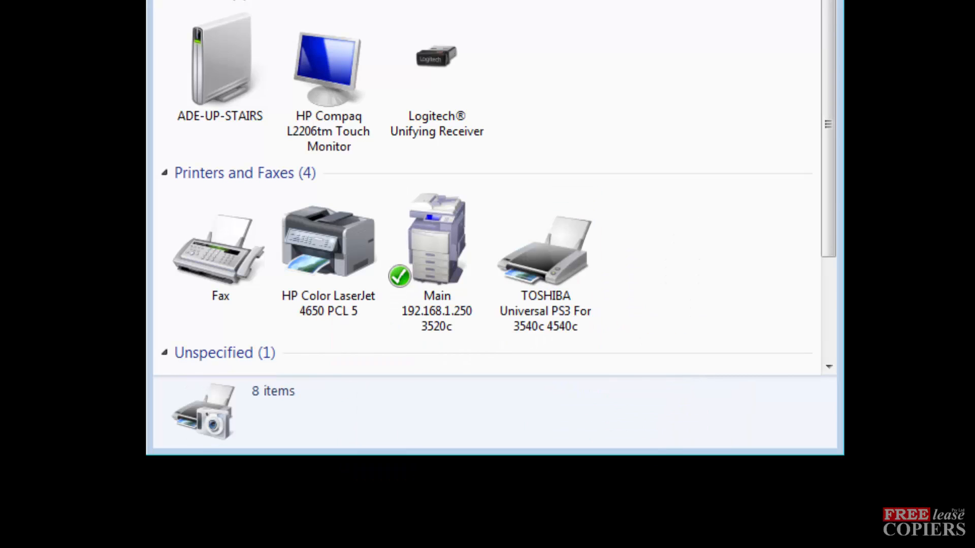
{"action": "left_click", "coordinate": [545, 250]}
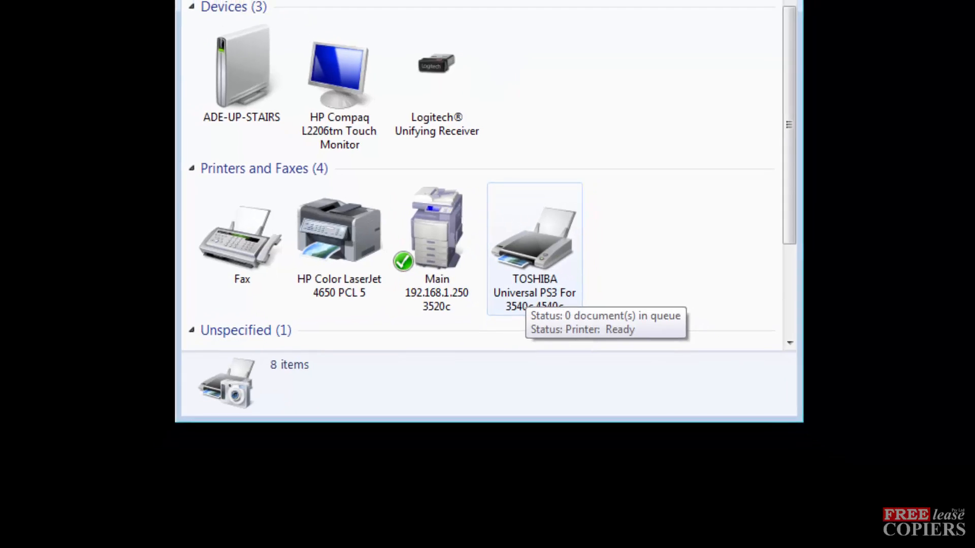
Step: Cancel all documents in the TOSHIBA Universal PS3 For 3540c 4540c print queue
{"action": "double_click", "coordinate": [533, 236]}
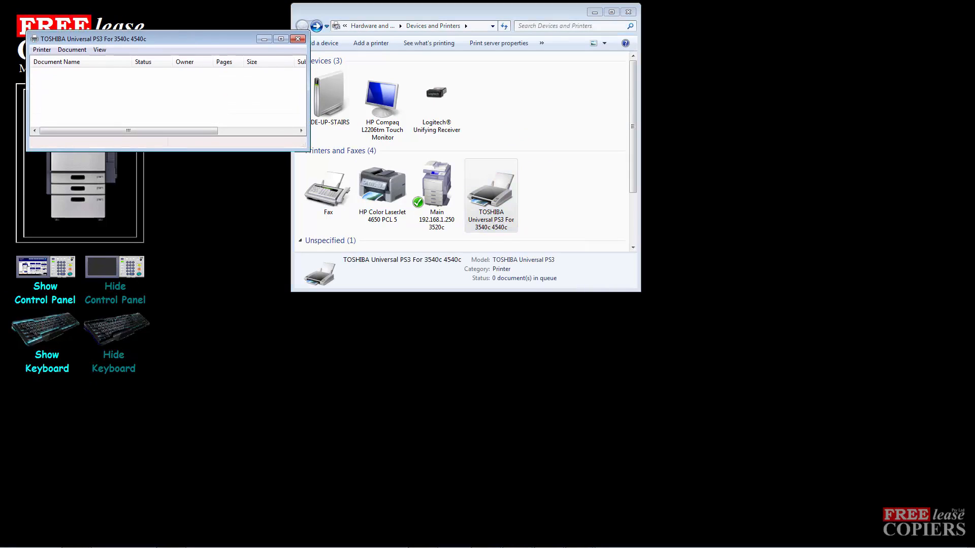
{"action": "left_click_drag", "start_coordinate": [93, 38], "coordinate": [392, 92]}
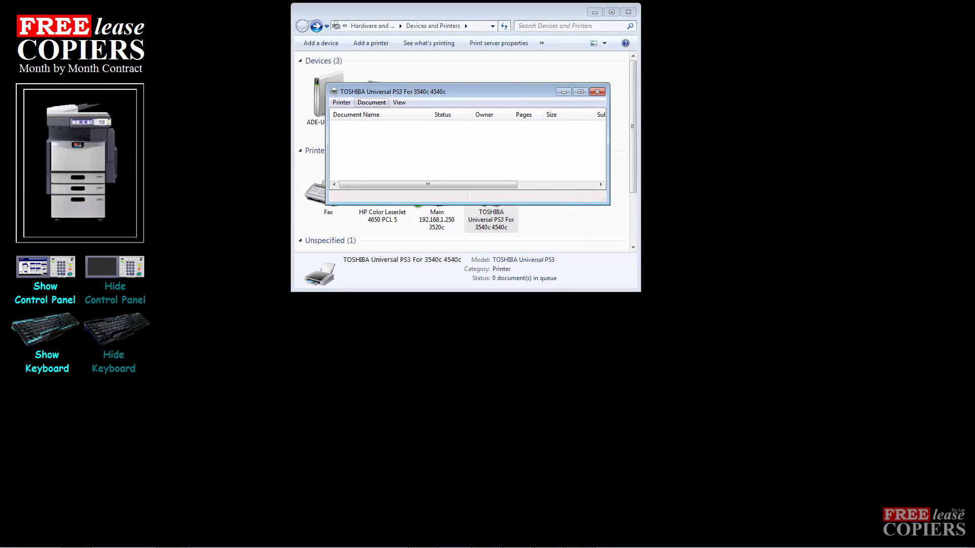
{"action": "left_click", "coordinate": [341, 101]}
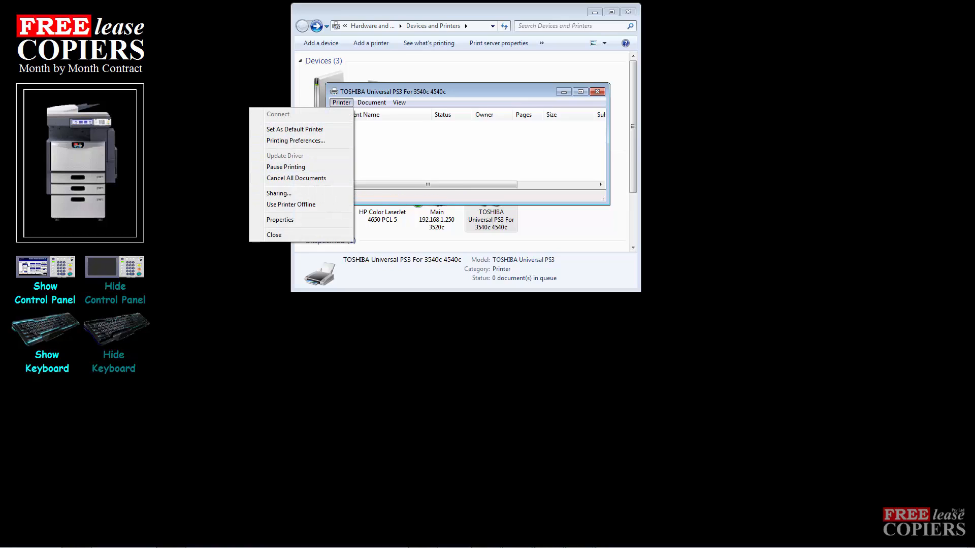
{"action": "left_click", "coordinate": [297, 178]}
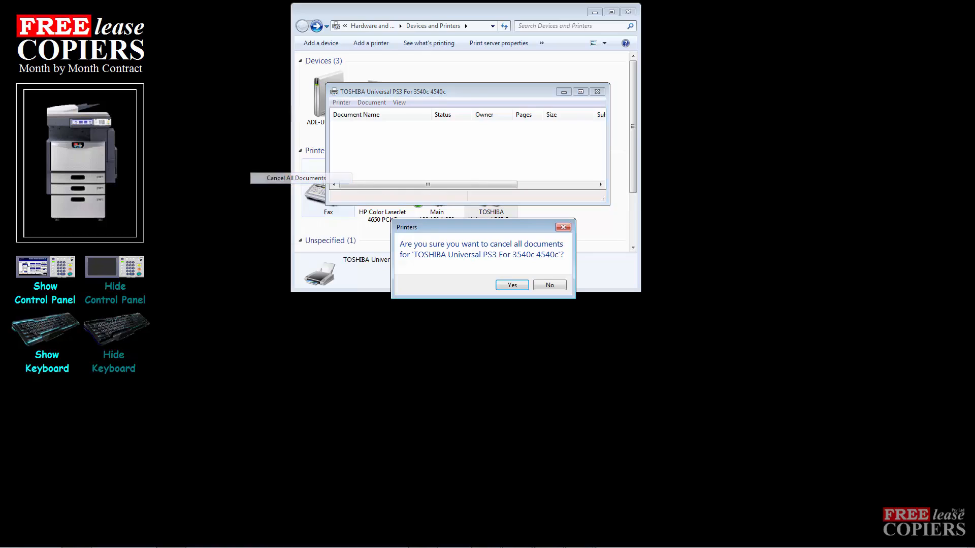
{"action": "left_click", "coordinate": [512, 284]}
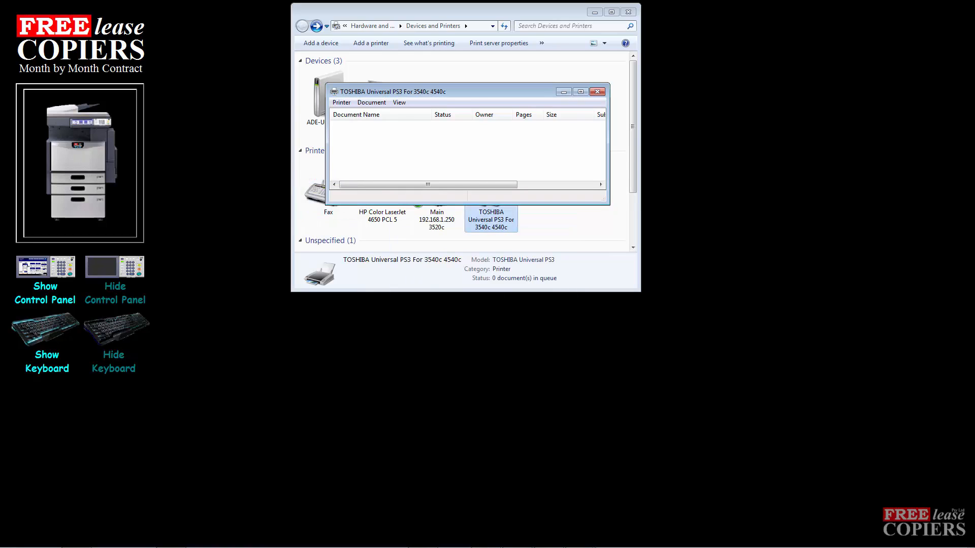
{"action": "mouse_move", "coordinate": [597, 91]}
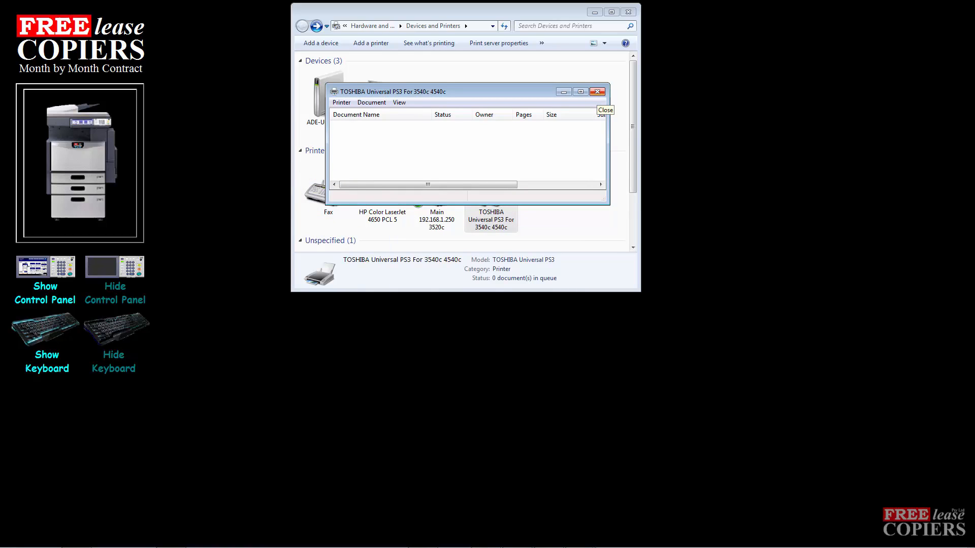
{"action": "left_click", "coordinate": [597, 92]}
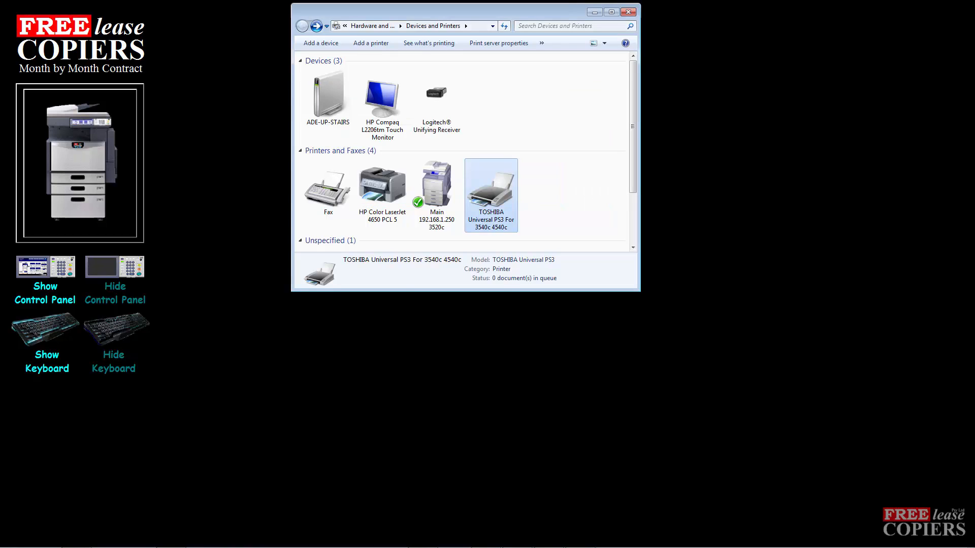
Step: Remove the TOSHIBA Universal PS3 printer, leaving three printers
{"action": "right_click", "coordinate": [492, 189]}
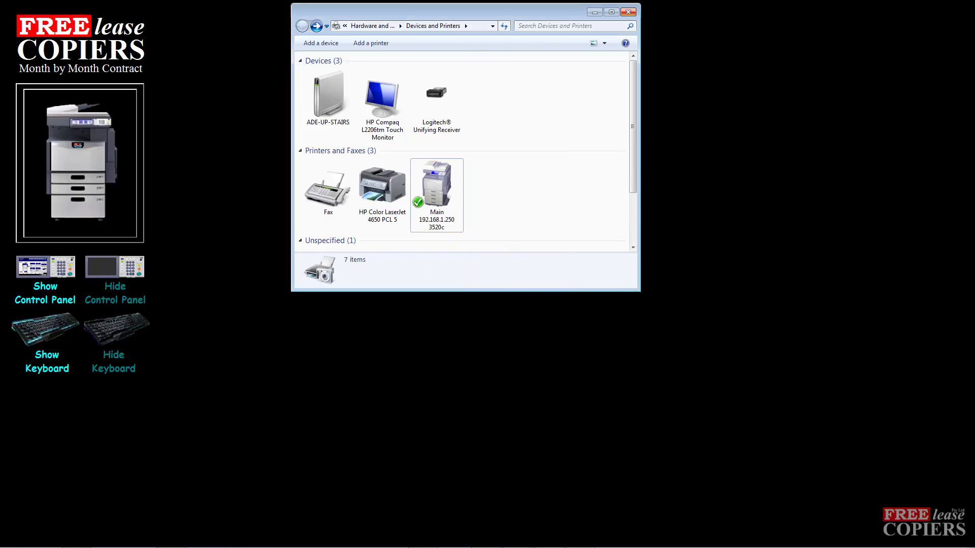
Step: Return to Devices and Printers from the Start menu, showing the three remaining printers
{"action": "left_click", "coordinate": [7, 534]}
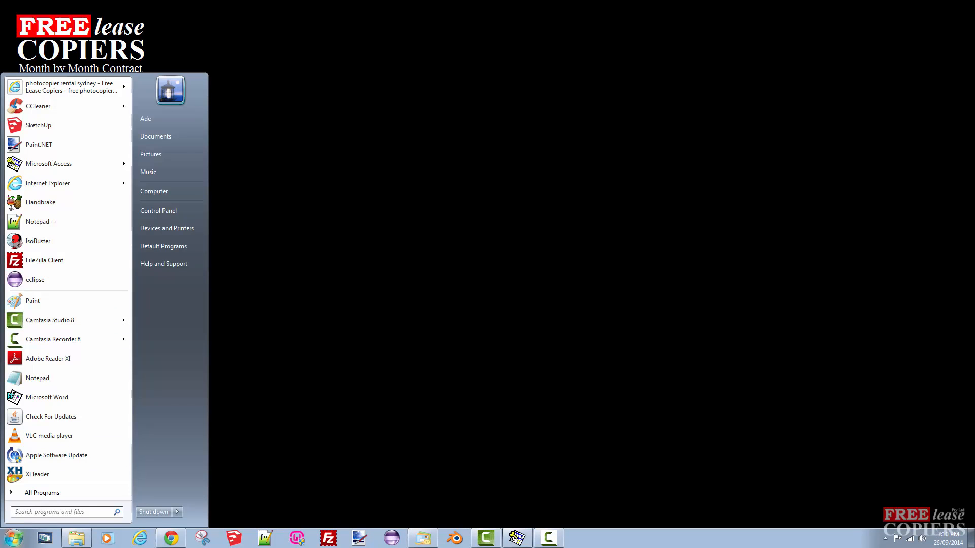
{"action": "left_click", "coordinate": [166, 228]}
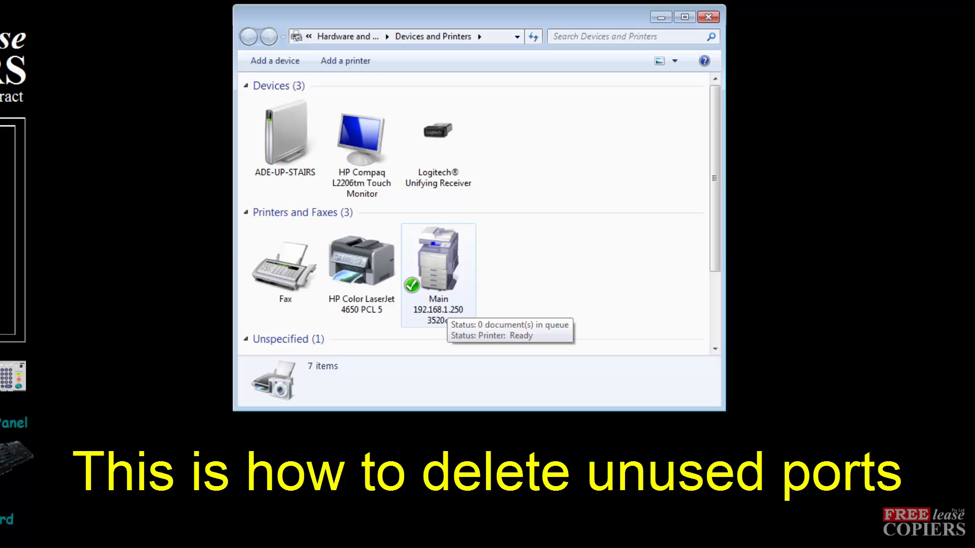
Step: View the Ports list in the Main 192.168.1.250 3520c printer's properties
{"action": "right_click", "coordinate": [438, 261]}
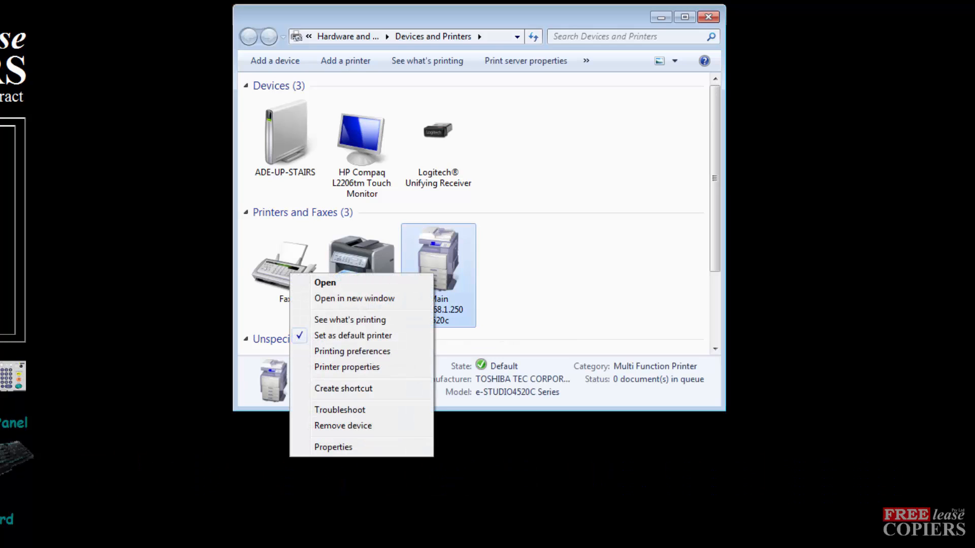
{"action": "mouse_move", "coordinate": [346, 368]}
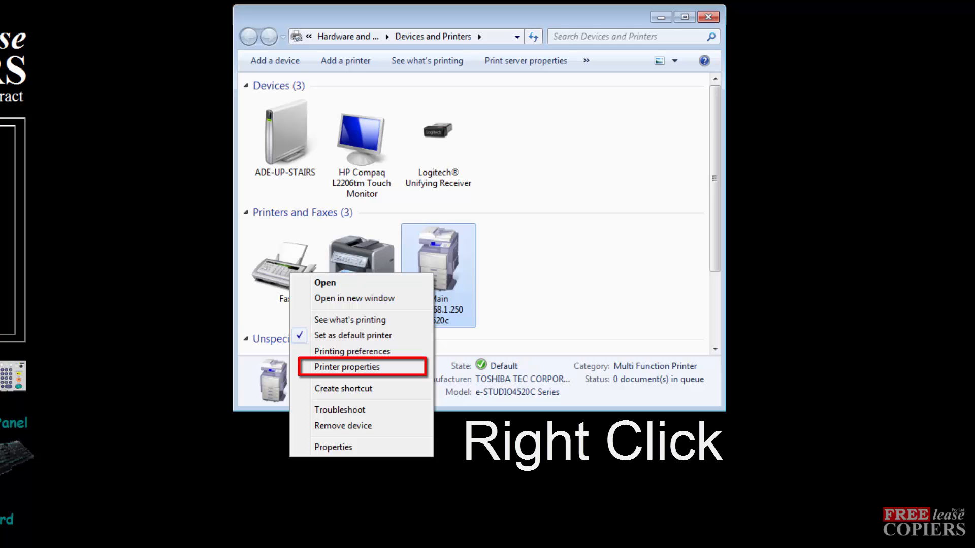
{"action": "left_click", "coordinate": [346, 368]}
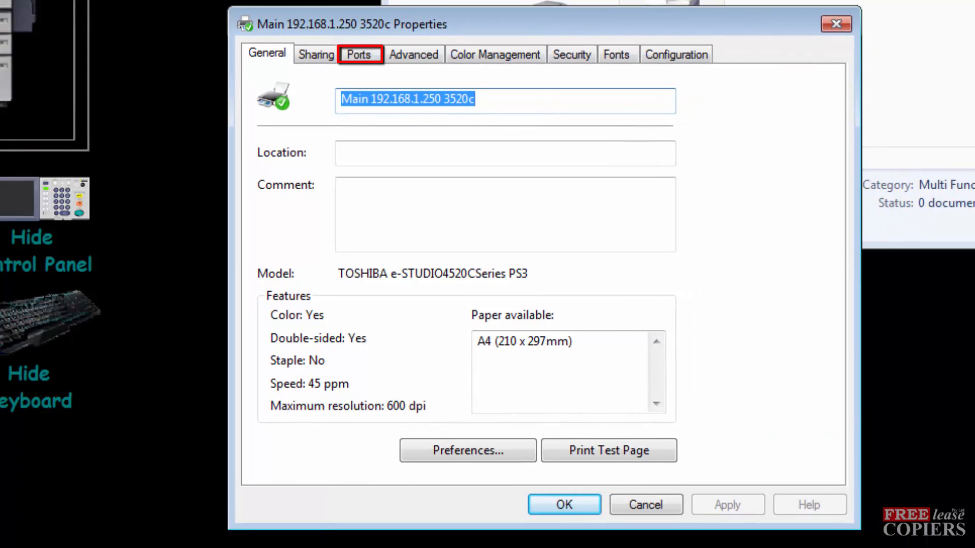
{"action": "left_click", "coordinate": [360, 54]}
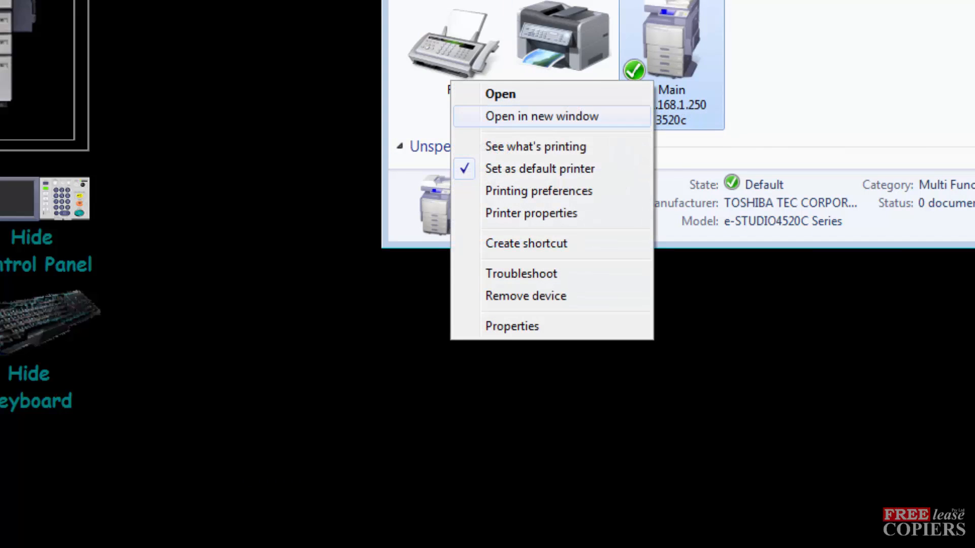
Step: Show the Main printer's ports and select the 192.168.1.250 TCP/IP port entry
{"action": "left_click", "coordinate": [511, 326]}
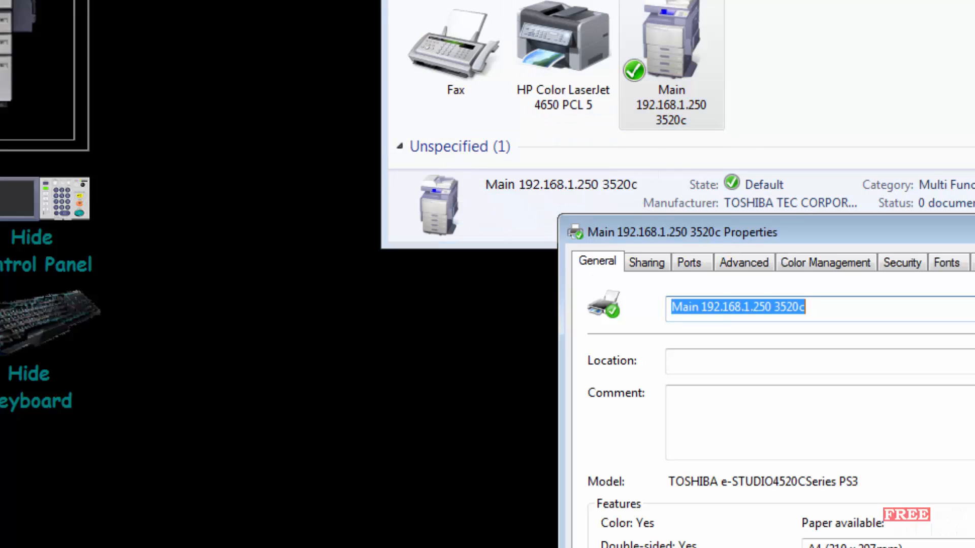
{"action": "left_click", "coordinate": [689, 262]}
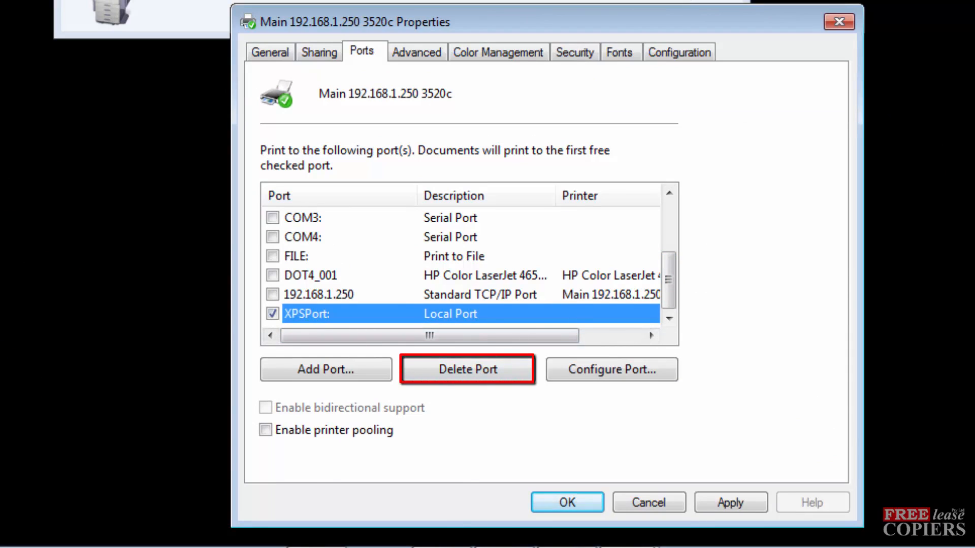
{"action": "left_click", "coordinate": [272, 295]}
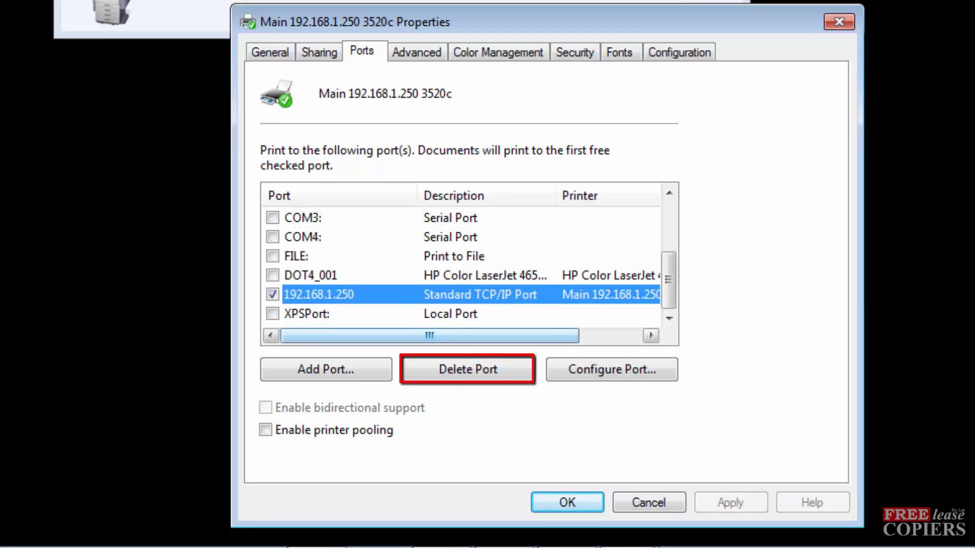